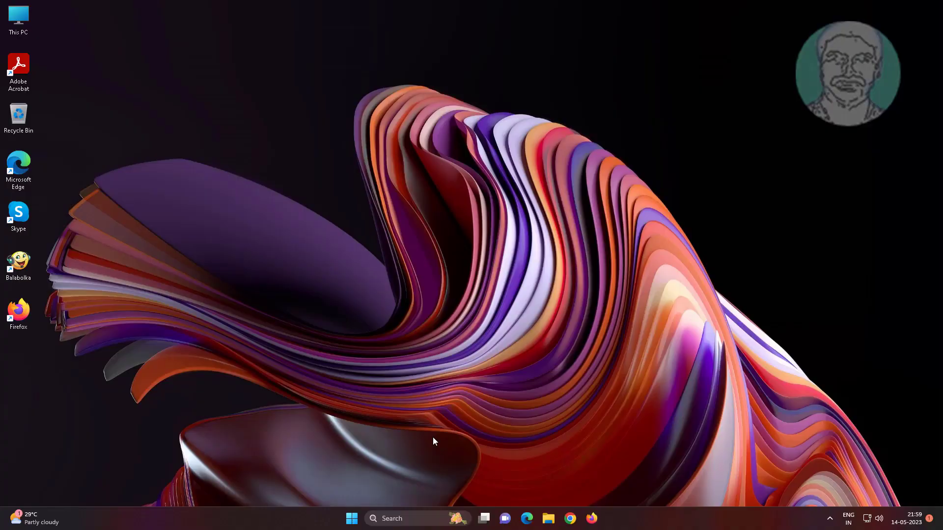
pyautogui.moveTo(410, 527)
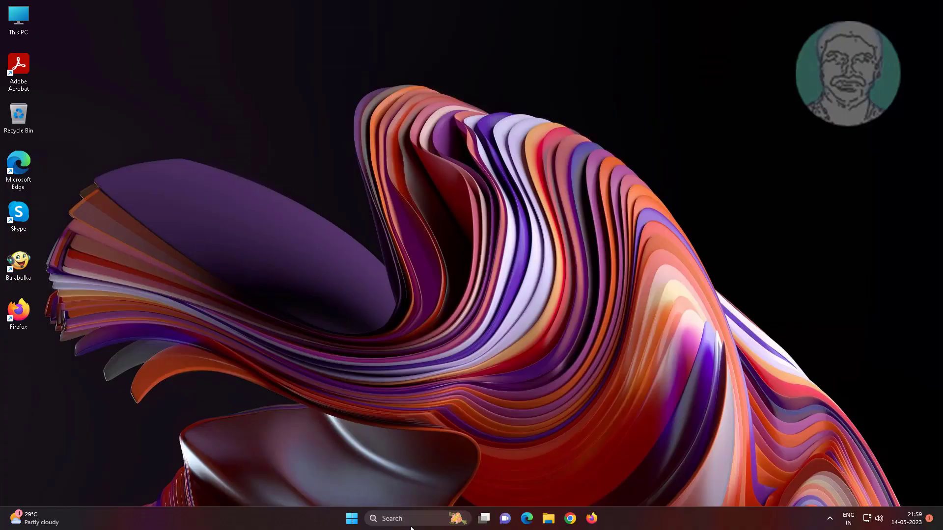
# Search 'regedit' in Windows Start search to find Registry Editor.
pyautogui.write('regedit')
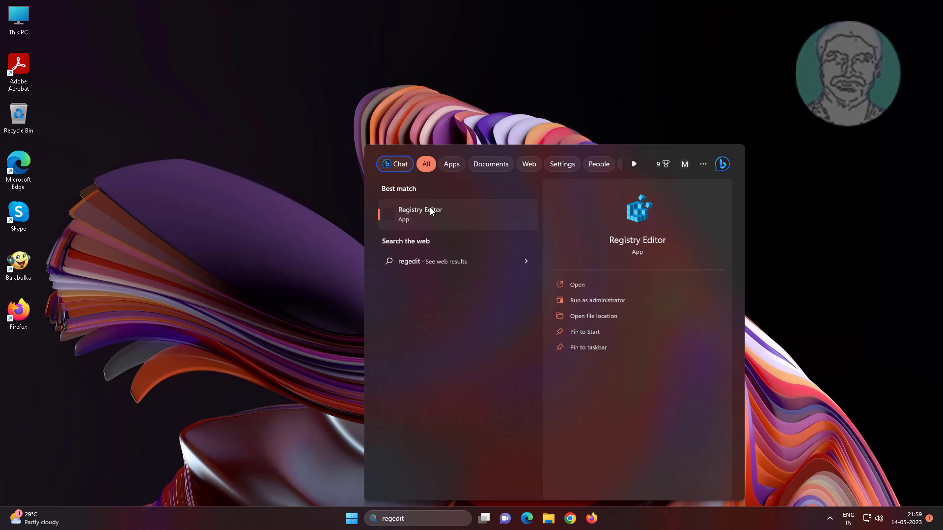
pyautogui.moveTo(479, 224)
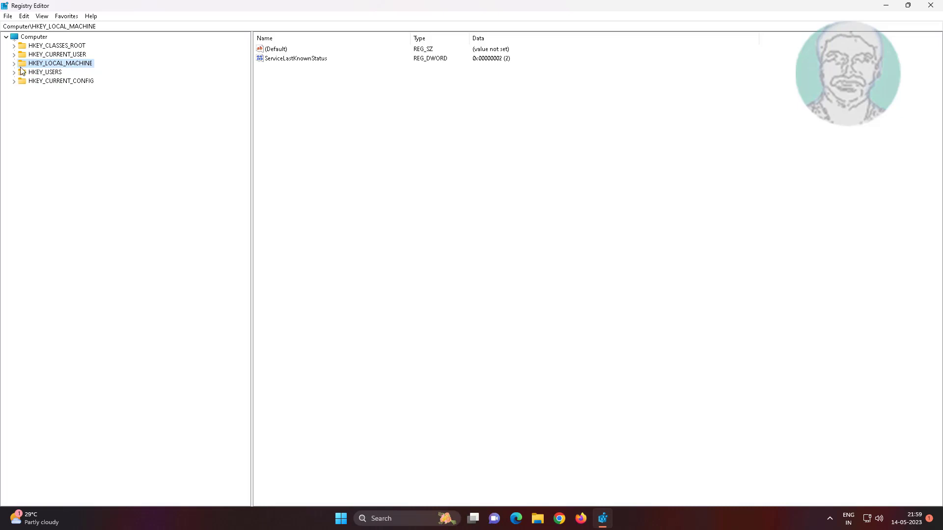
# Expand HKEY_LOCAL_MACHINE > SYSTEM > CurrentControlSet > Control in the tree.
pyautogui.click(14, 63)
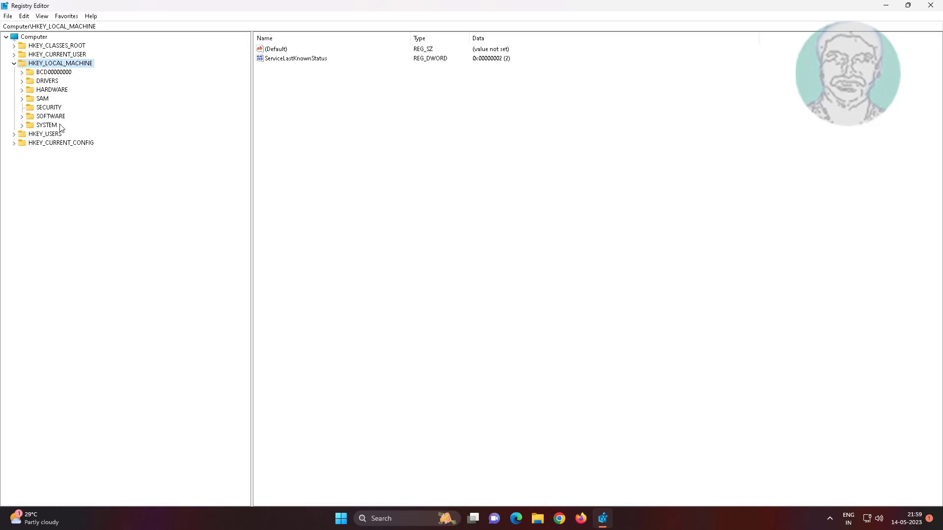
pyautogui.click(47, 124)
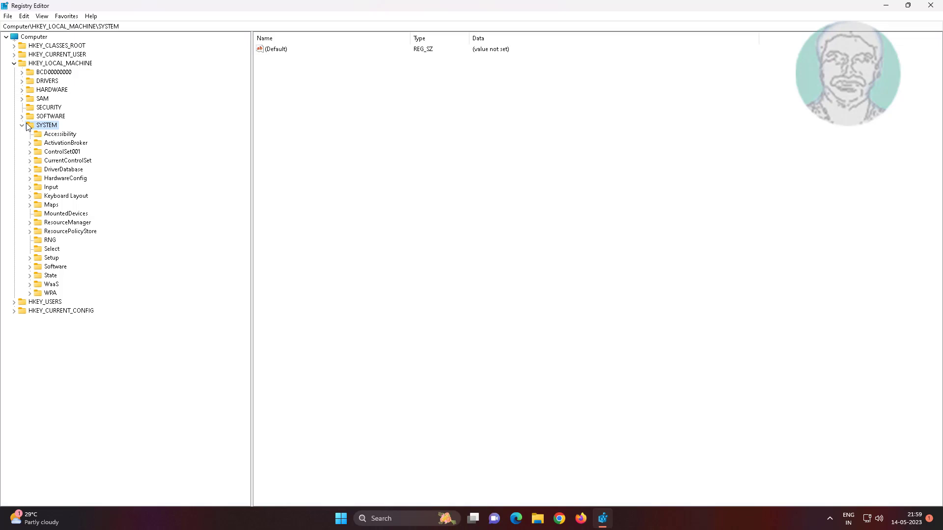
pyautogui.click(30, 160)
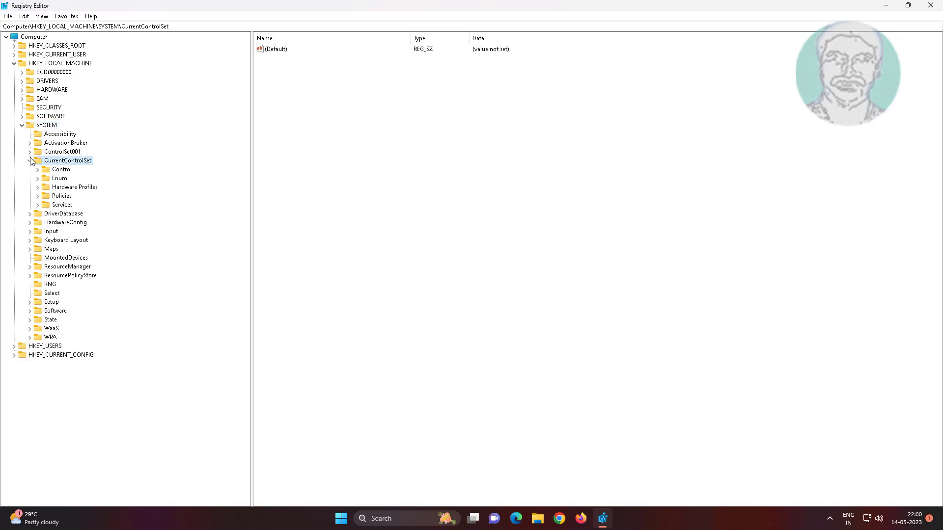
pyautogui.click(62, 169)
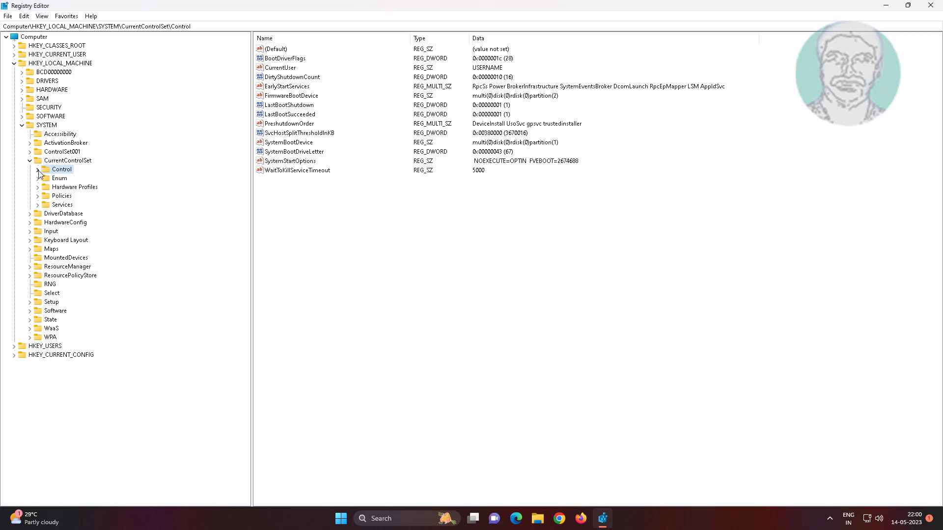
pyautogui.click(39, 169)
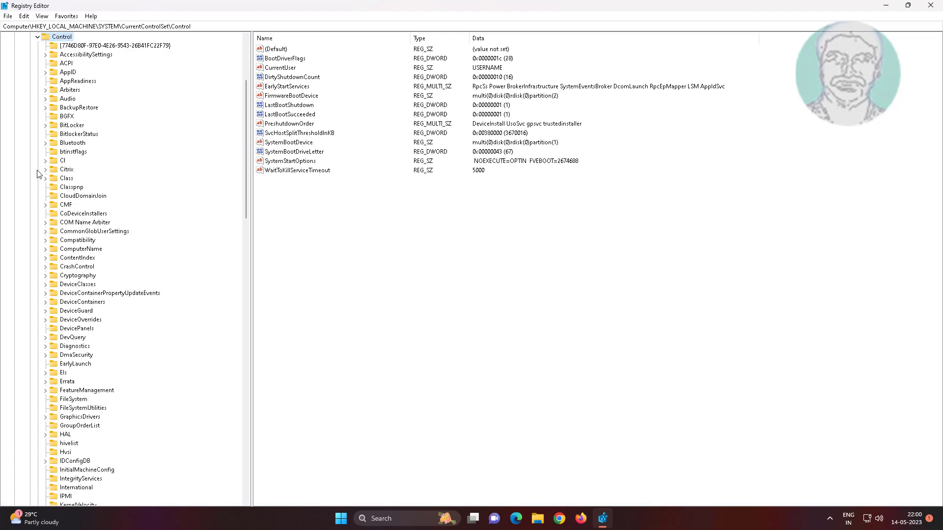
pyautogui.moveTo(79, 221)
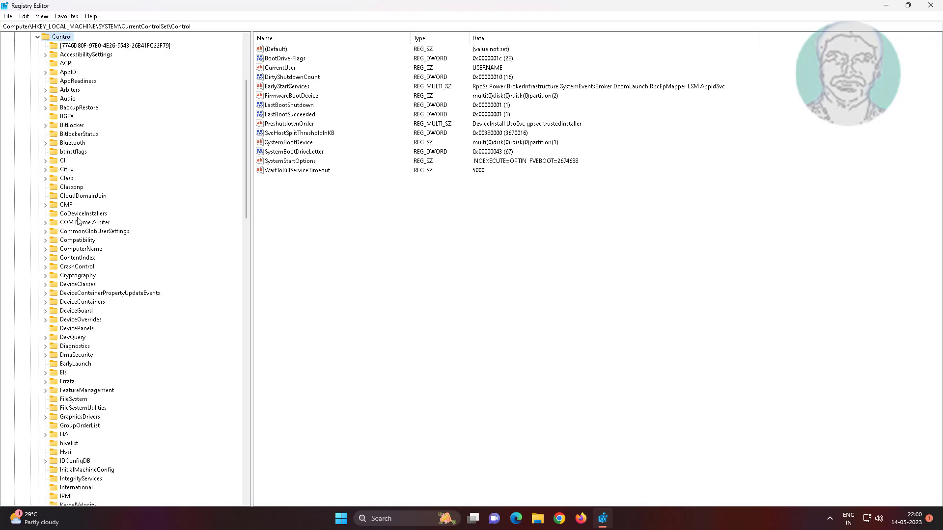
# Open and expand DeviceGuard, then Scenarios, to show CredentialGuard.
pyautogui.click(75, 311)
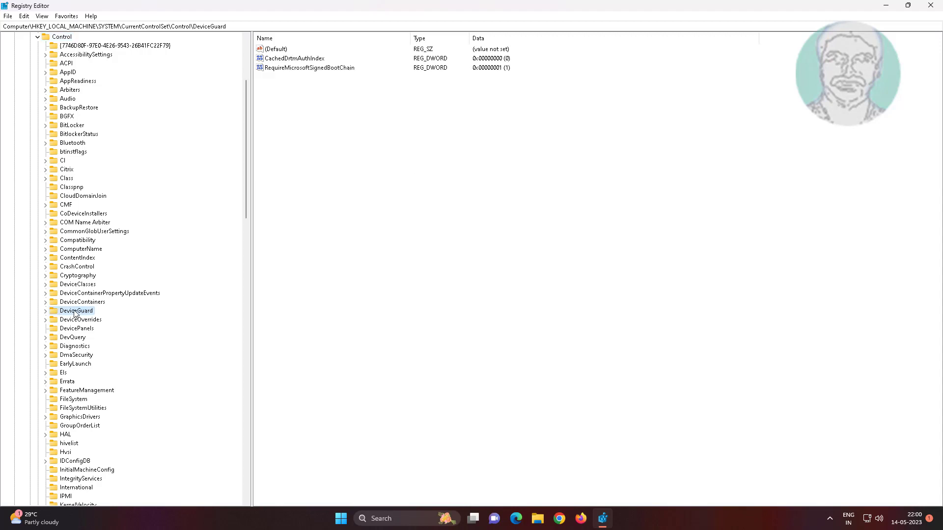
pyautogui.click(38, 311)
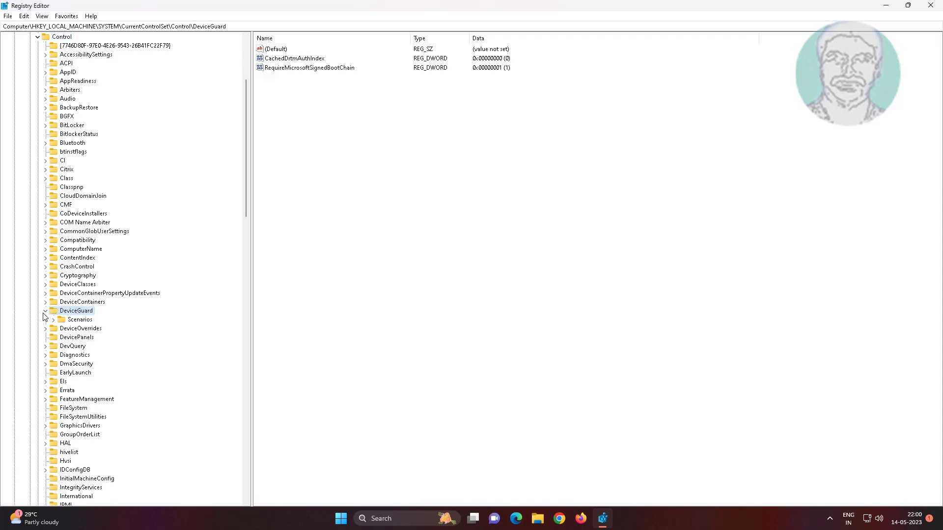
pyautogui.click(77, 320)
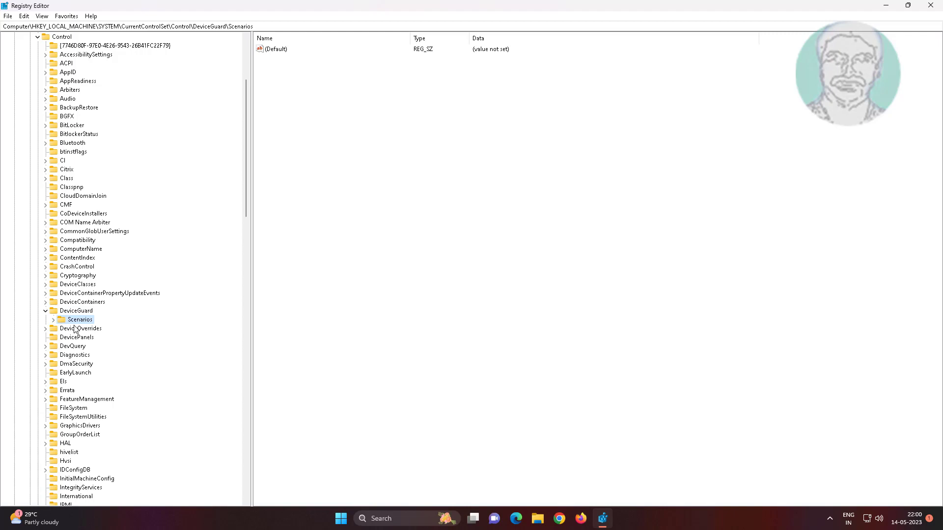
pyautogui.click(53, 319)
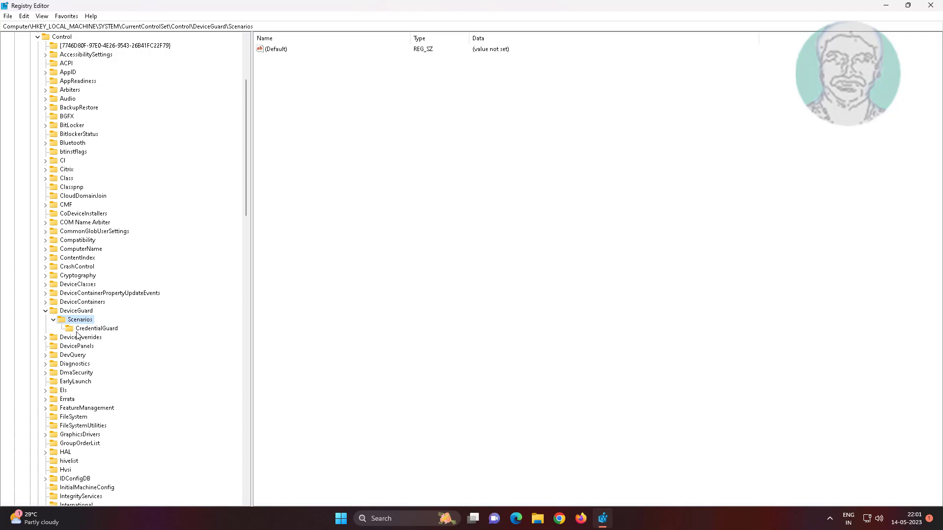
# Create a new key 'HypervisorEnforcedCodeIntegrity' under Scenarios.
pyautogui.rightClick(72, 319)
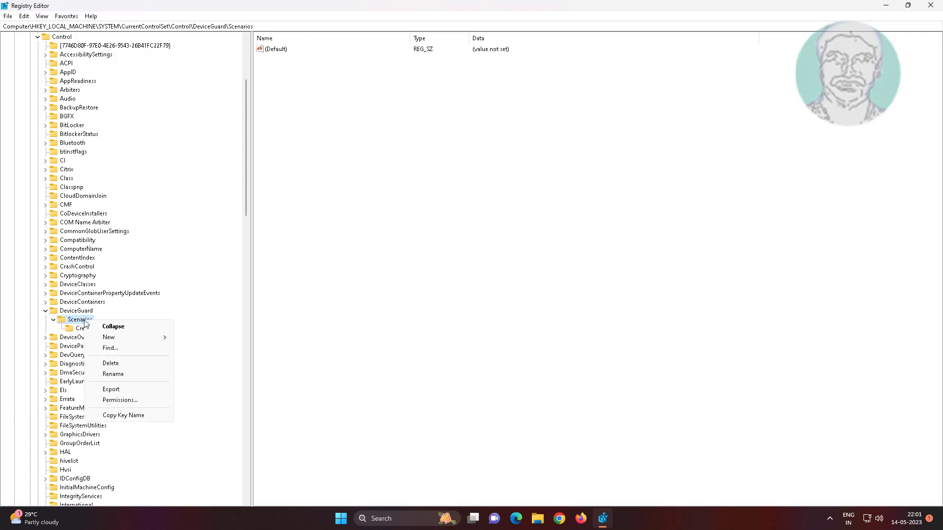
pyautogui.click(108, 337)
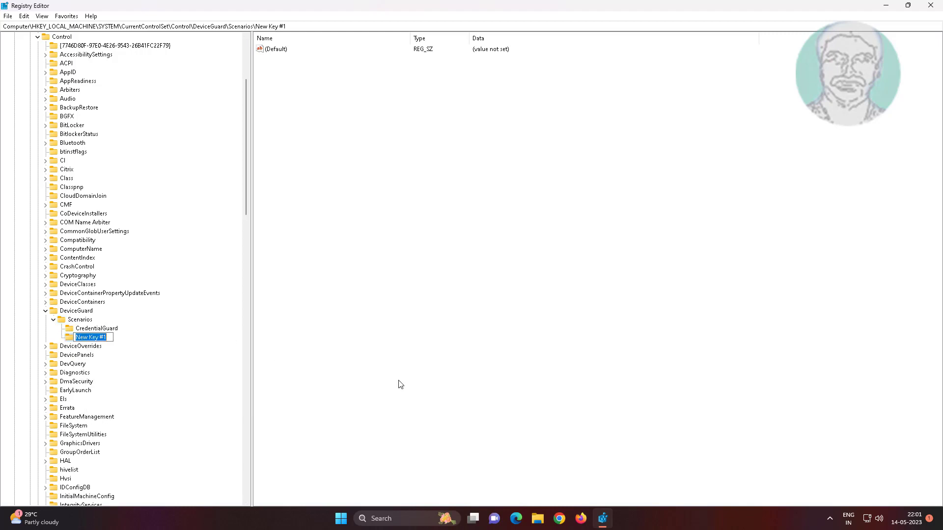
pyautogui.write('Hyper')
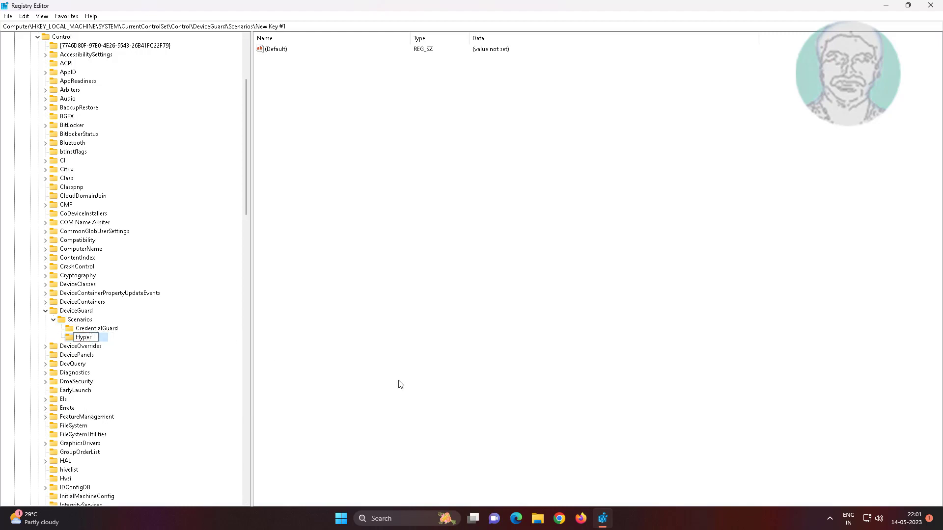
pyautogui.write('v')
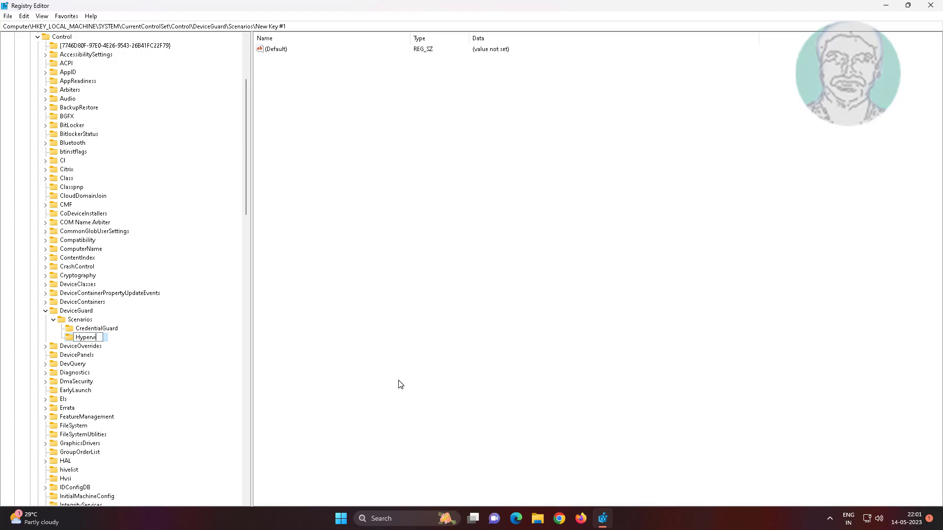
pyautogui.write('isor')
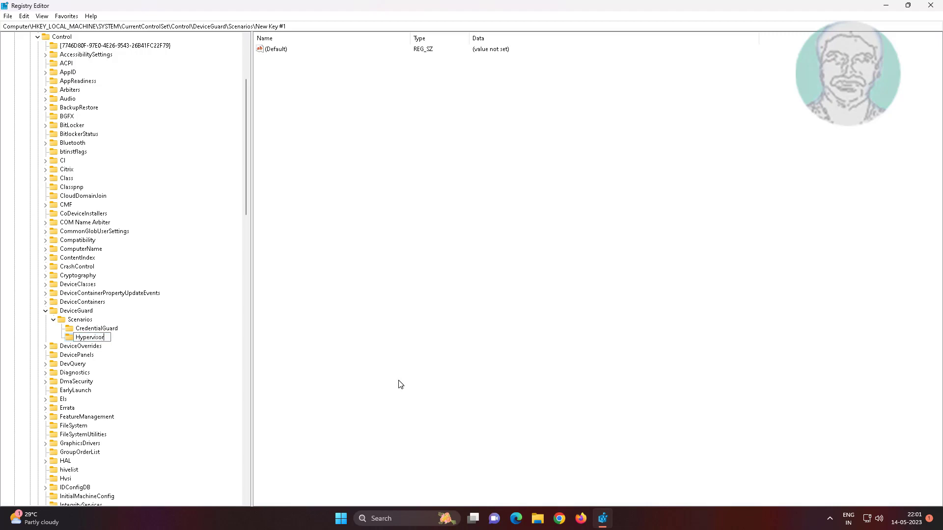
pyautogui.write('Enforce')
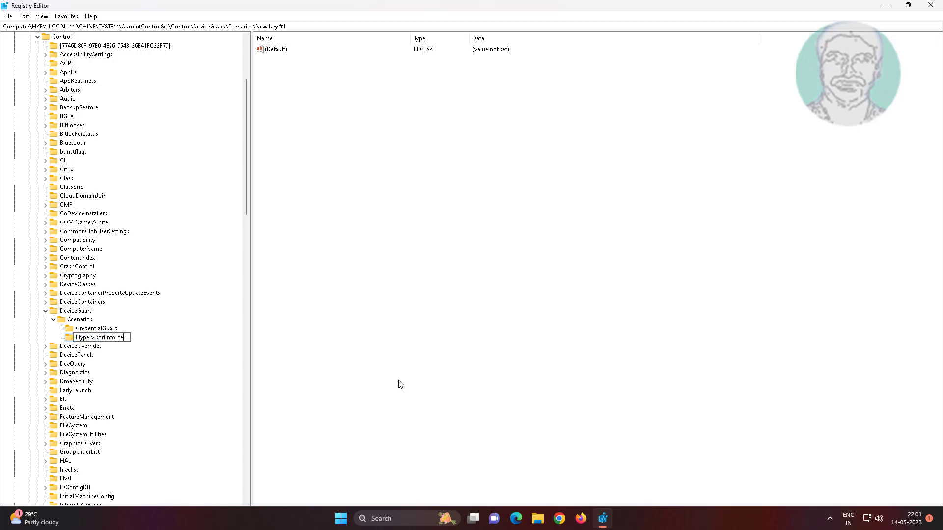
pyautogui.write('C')
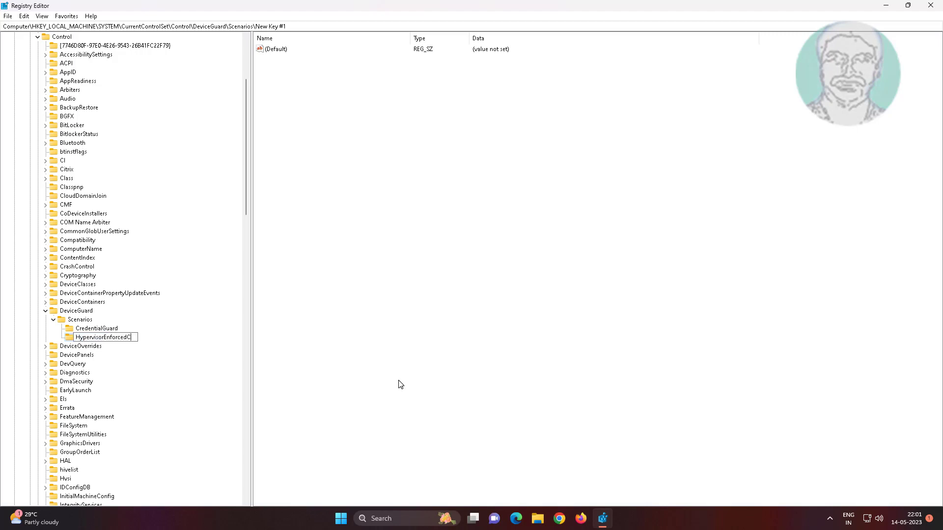
pyautogui.write('odeIntegrity')
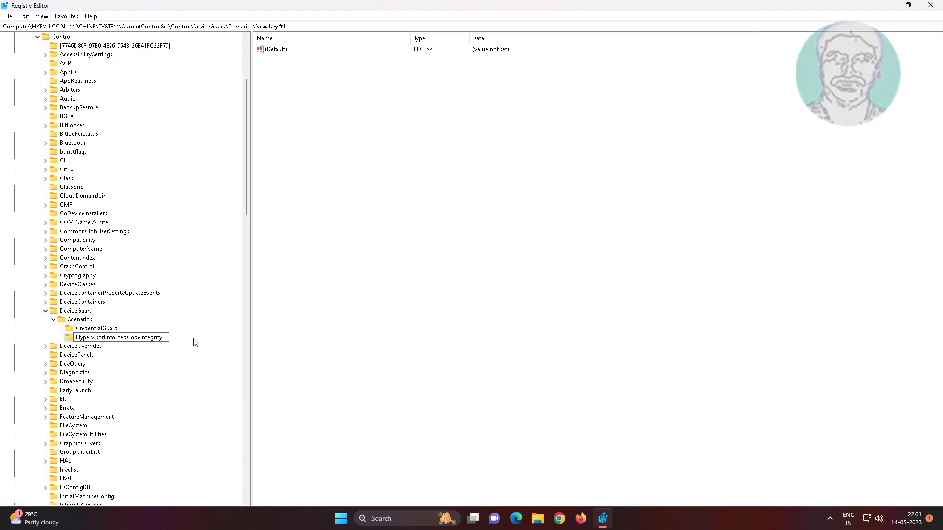
pyautogui.click(118, 337)
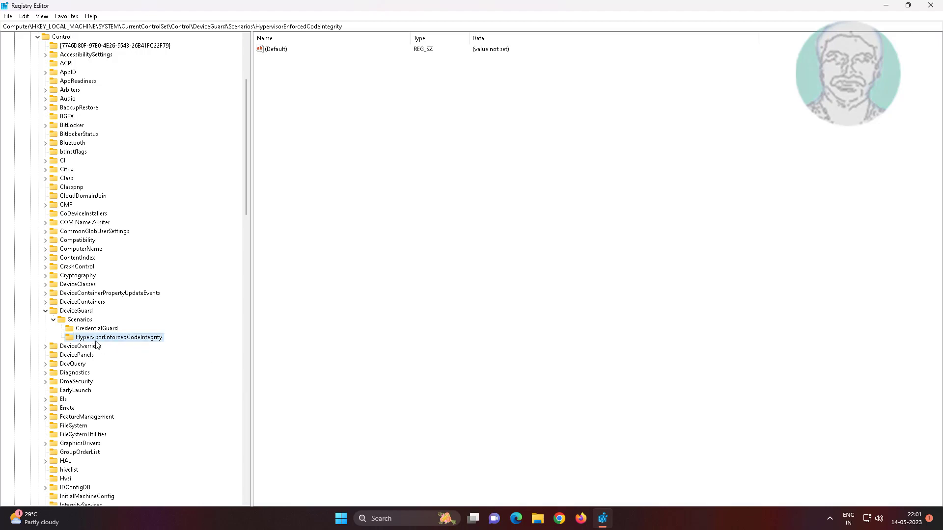
pyautogui.moveTo(135, 345)
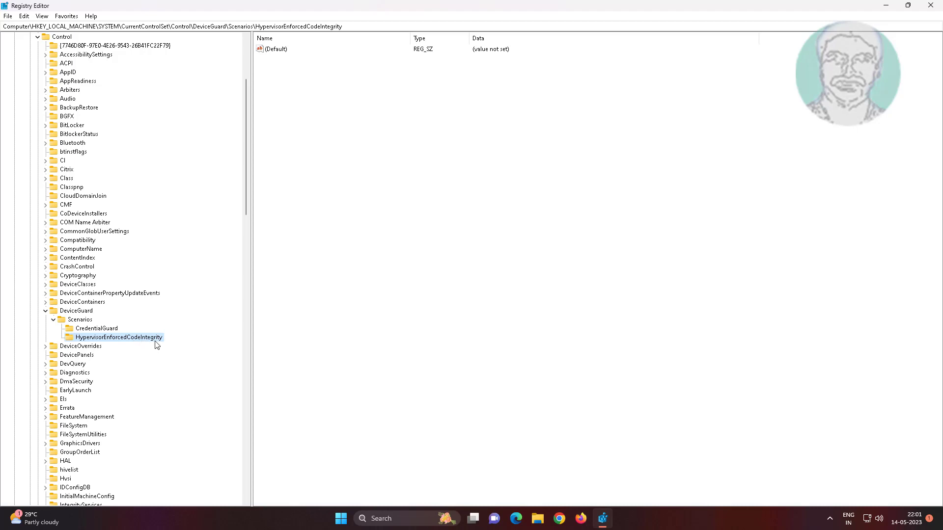
pyautogui.moveTo(317, 85)
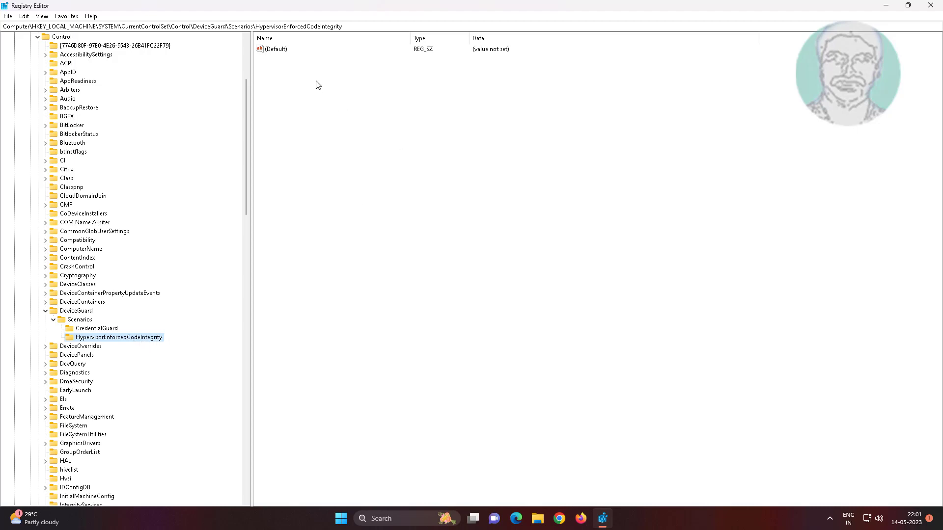
# Add a DWORD (32-bit) value named 'Enabled' to HypervisorEnforcedCodeIntegrity.
pyautogui.rightClick(317, 85)
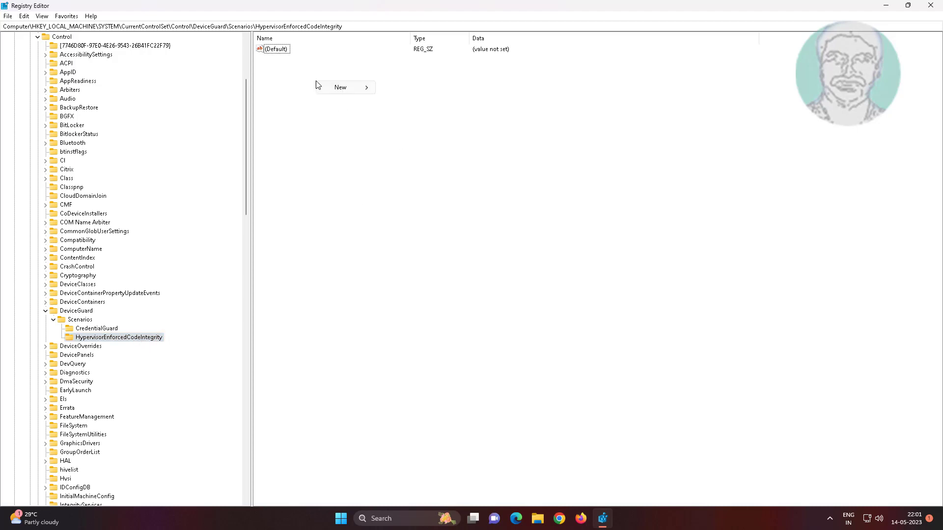
pyautogui.click(340, 87)
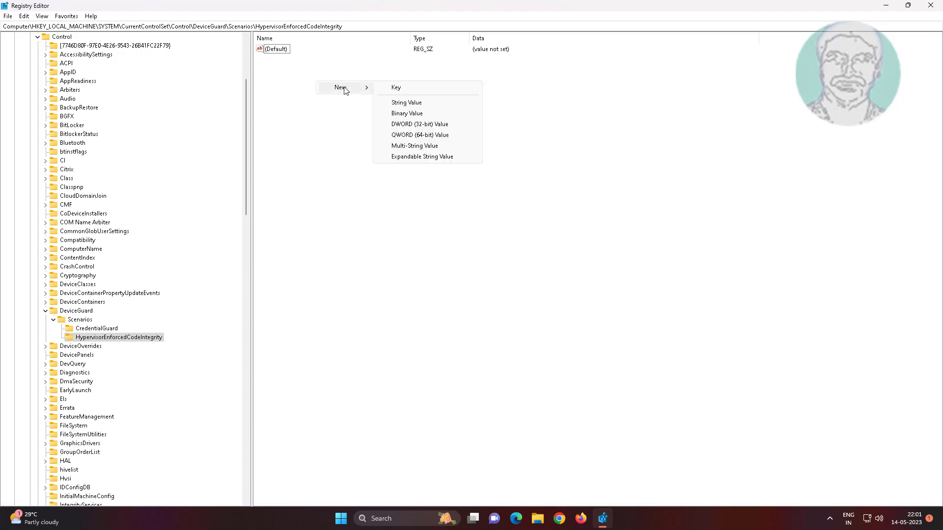
pyautogui.moveTo(399, 87)
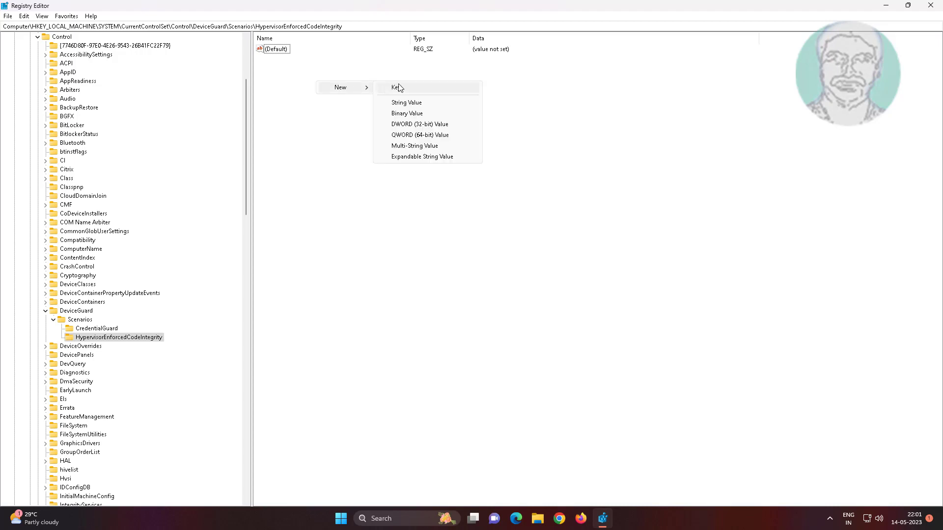
pyautogui.moveTo(423, 126)
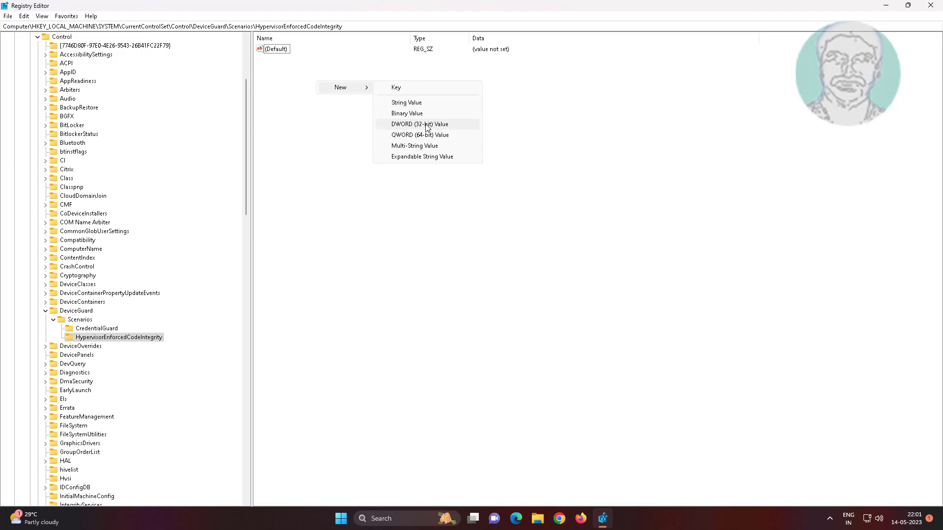
pyautogui.click(419, 124)
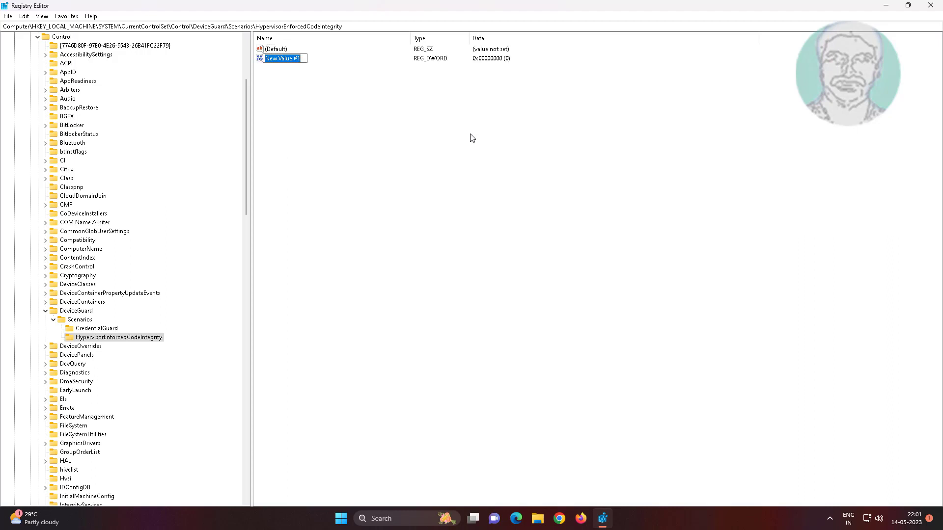
pyautogui.write('E')
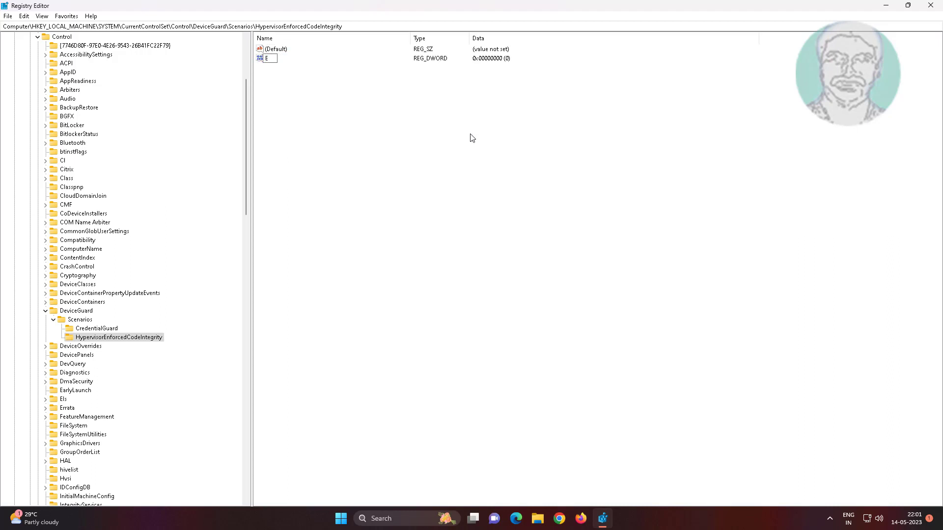
pyautogui.write('nabled')
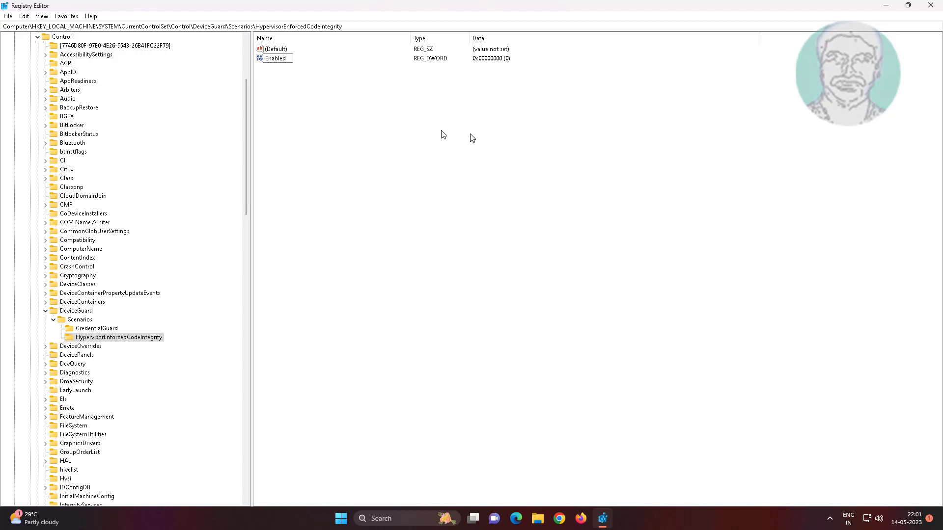
pyautogui.click(275, 58)
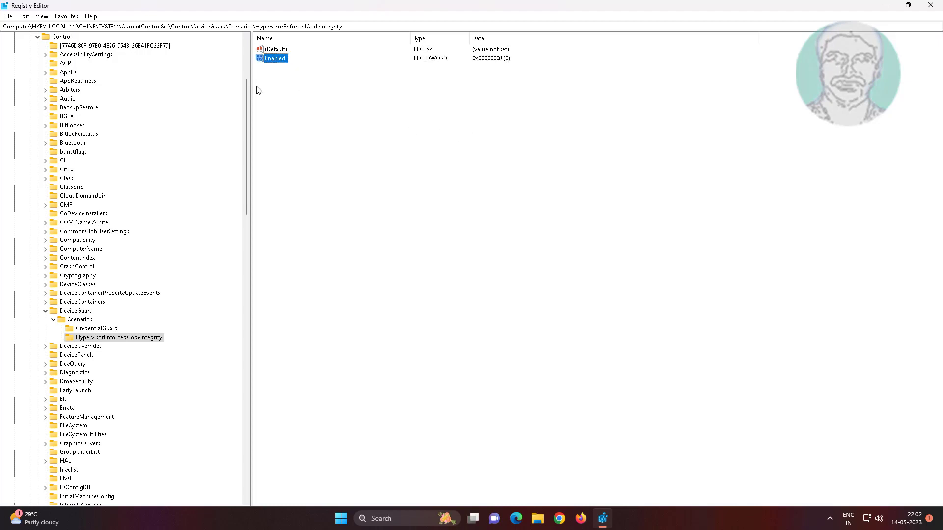
# Set Enabled's value data to 1 and close Registry Editor.
pyautogui.doubleClick(275, 58)
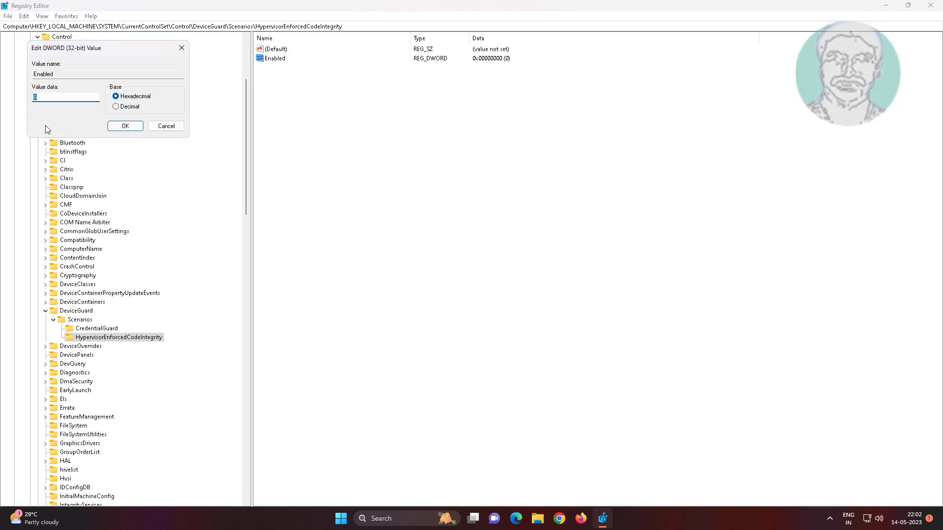
pyautogui.write('1')
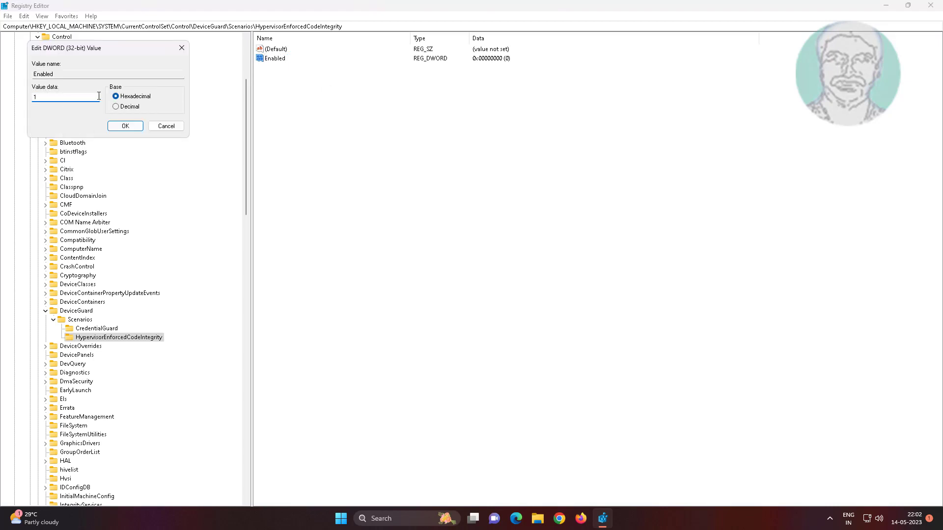
pyautogui.click(125, 125)
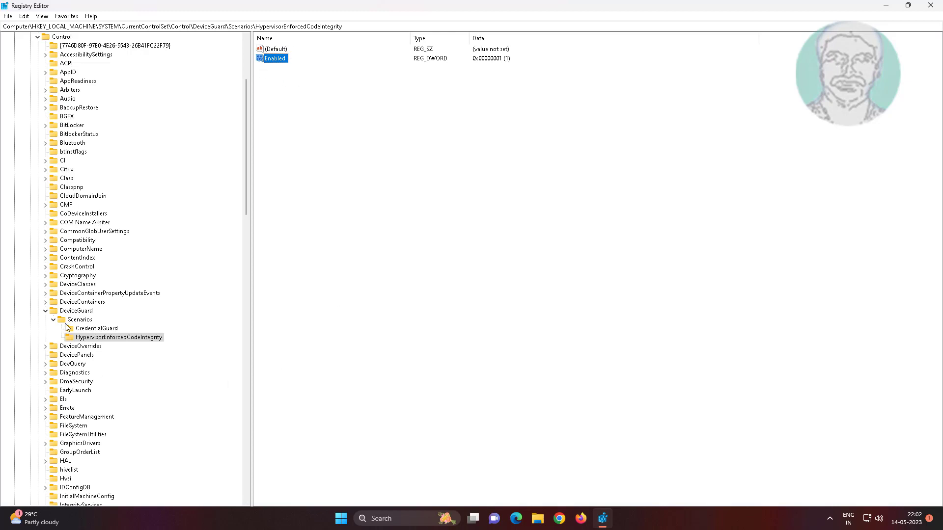
pyautogui.click(76, 311)
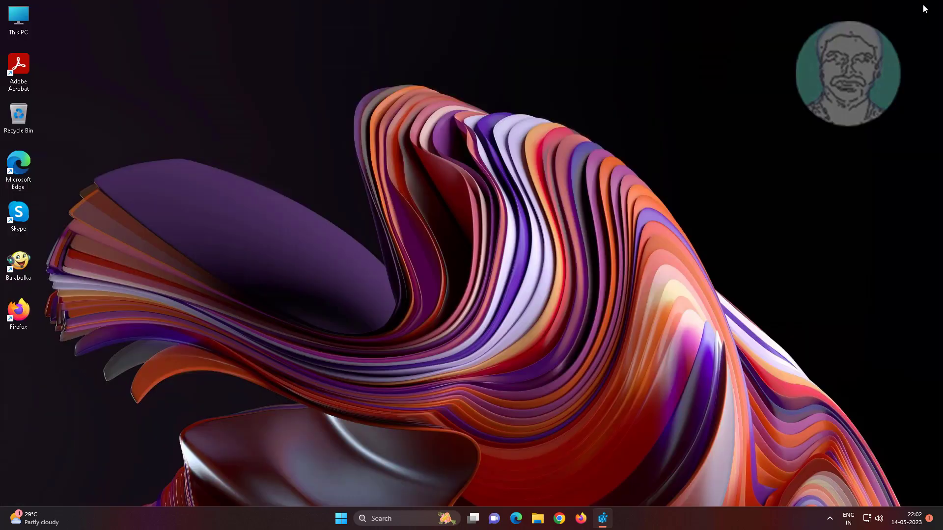
# Open the Start menu's power options to reach Restart.
pyautogui.click(351, 519)
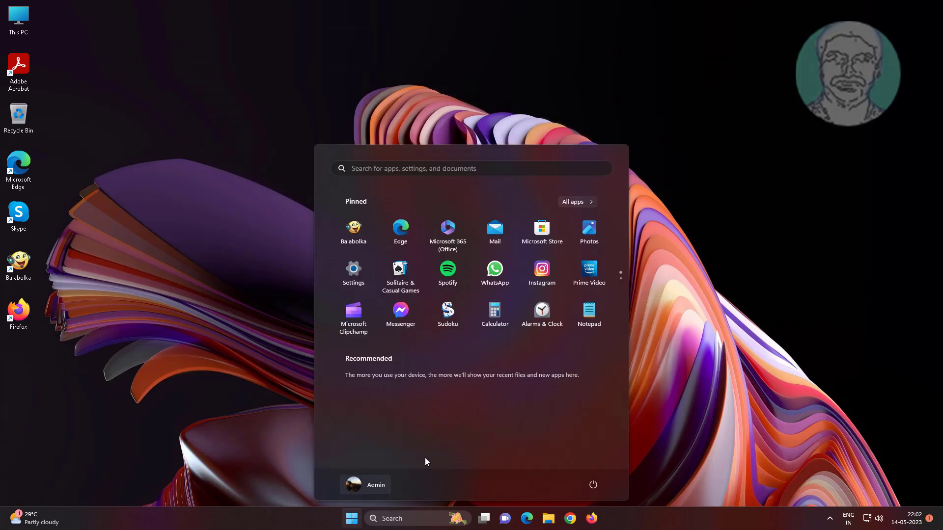
pyautogui.click(593, 485)
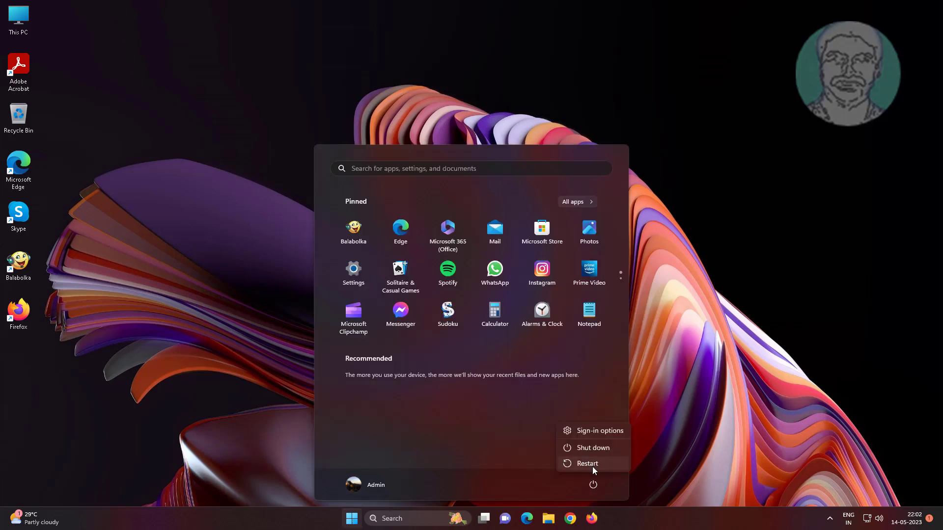